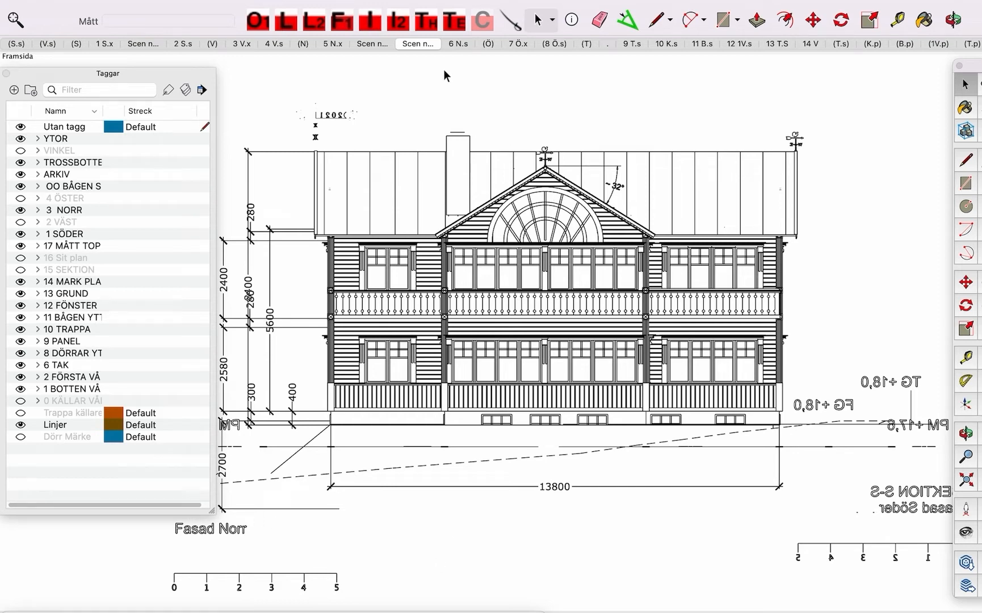
mouse_move(455, 87)
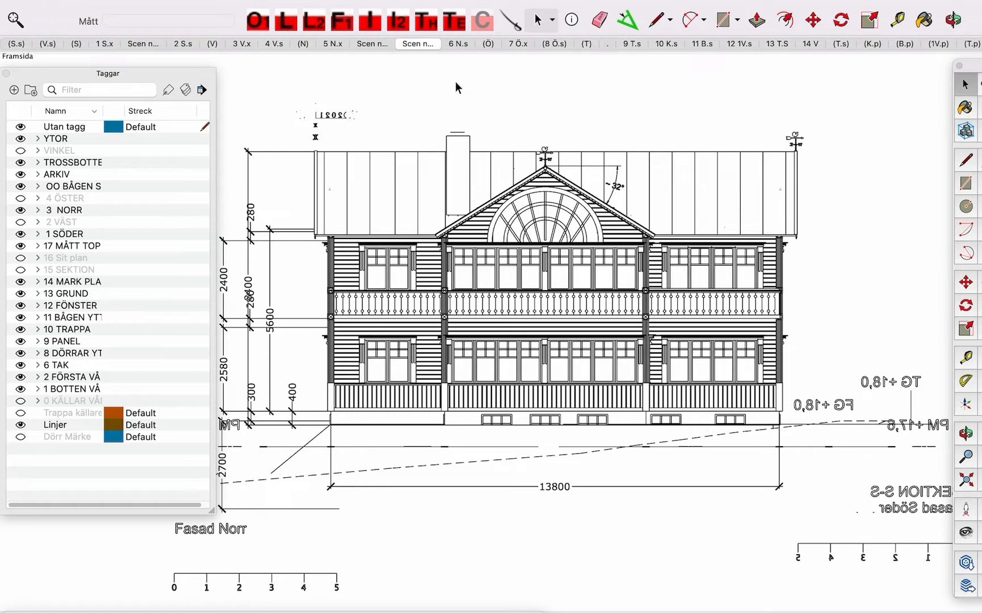
mouse_move(508, 369)
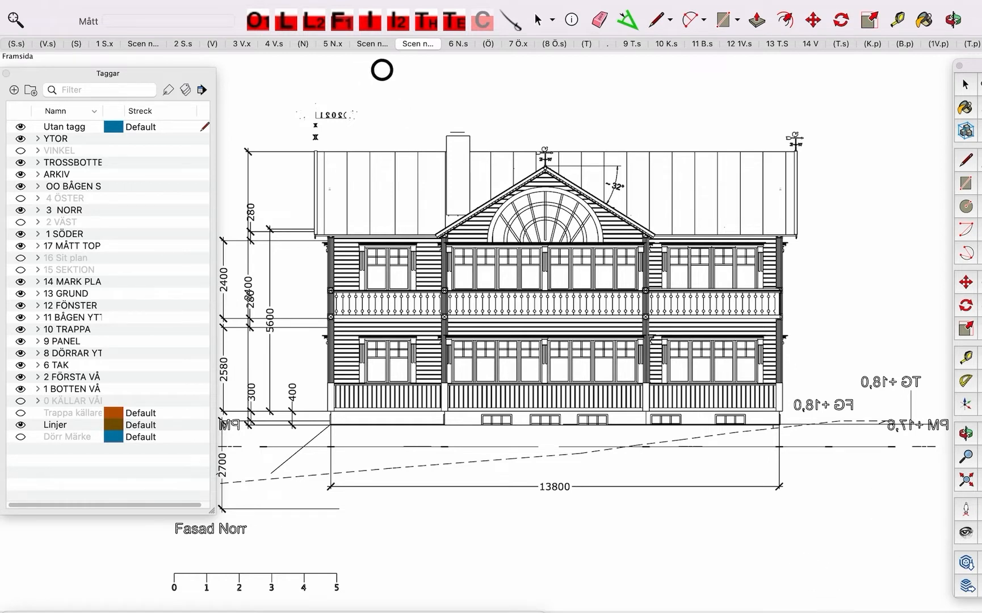
mouse_move(587, 482)
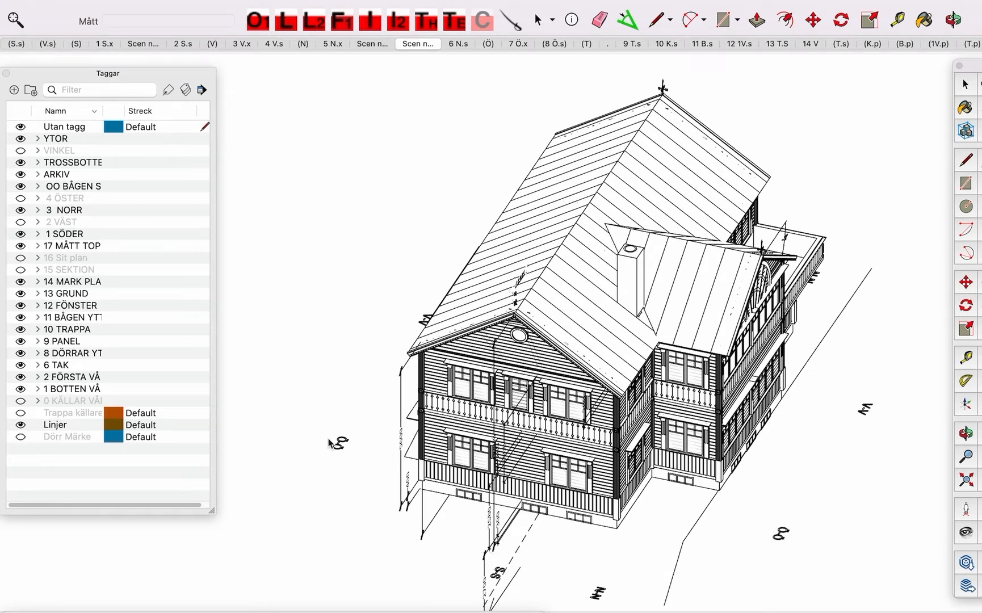
mouse_move(382, 332)
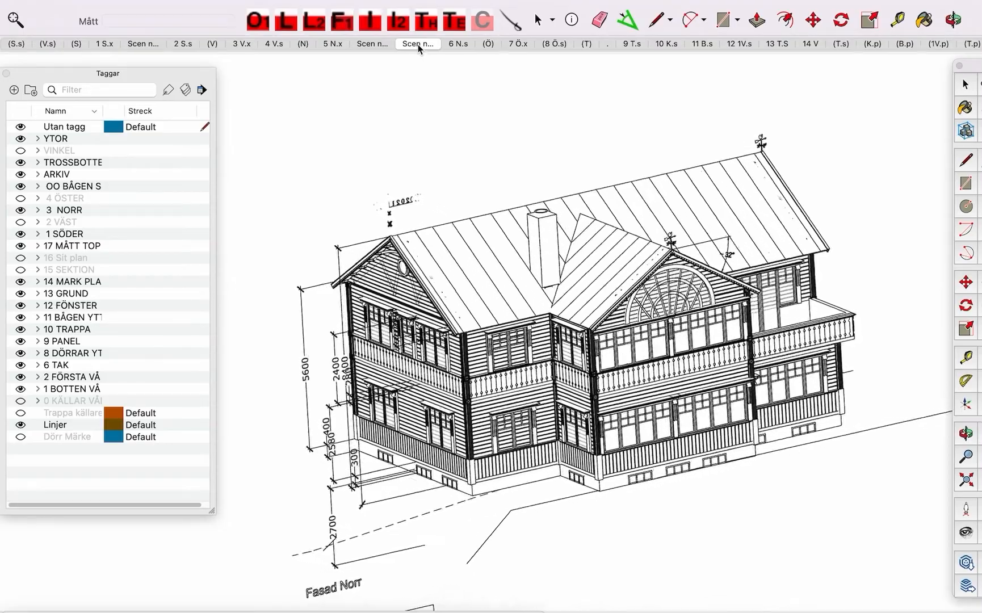
Select the saved front elevation scene tab to return from the perspective view
click(242, 44)
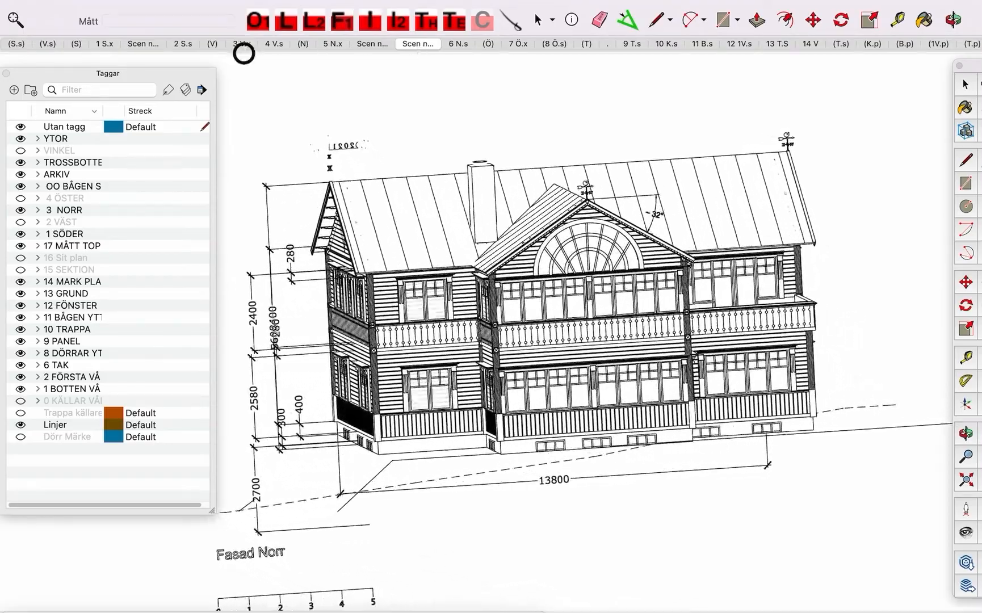
Switch between the two north elevation scenes to compare labels and dimensions shown
click(240, 43)
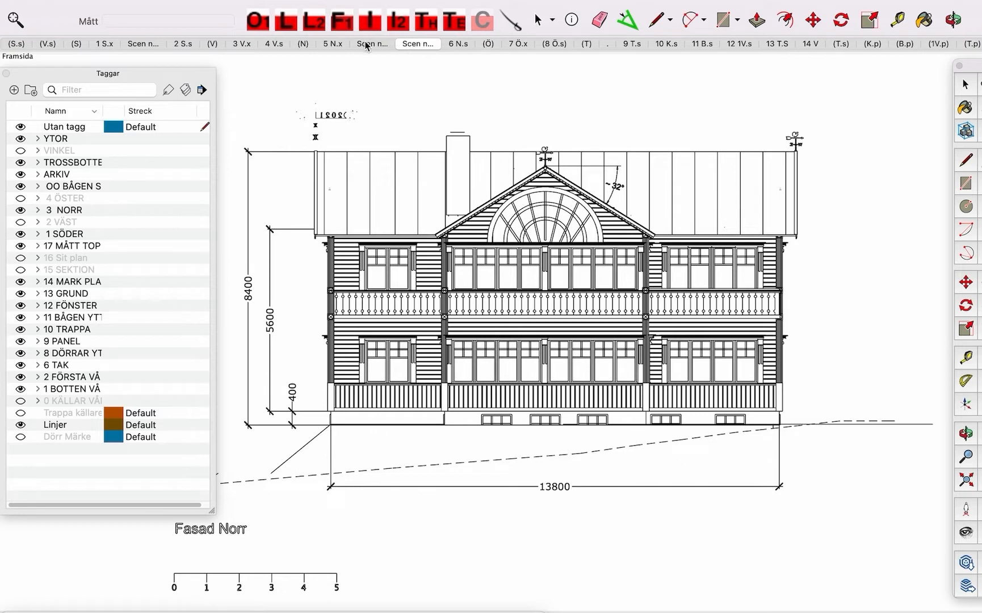
click(371, 44)
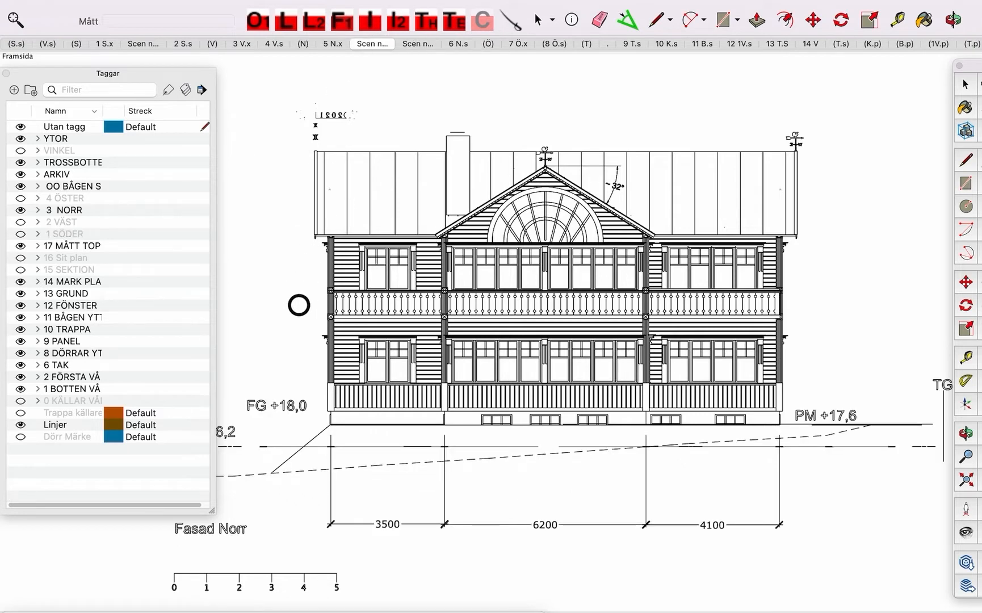
mouse_move(666, 499)
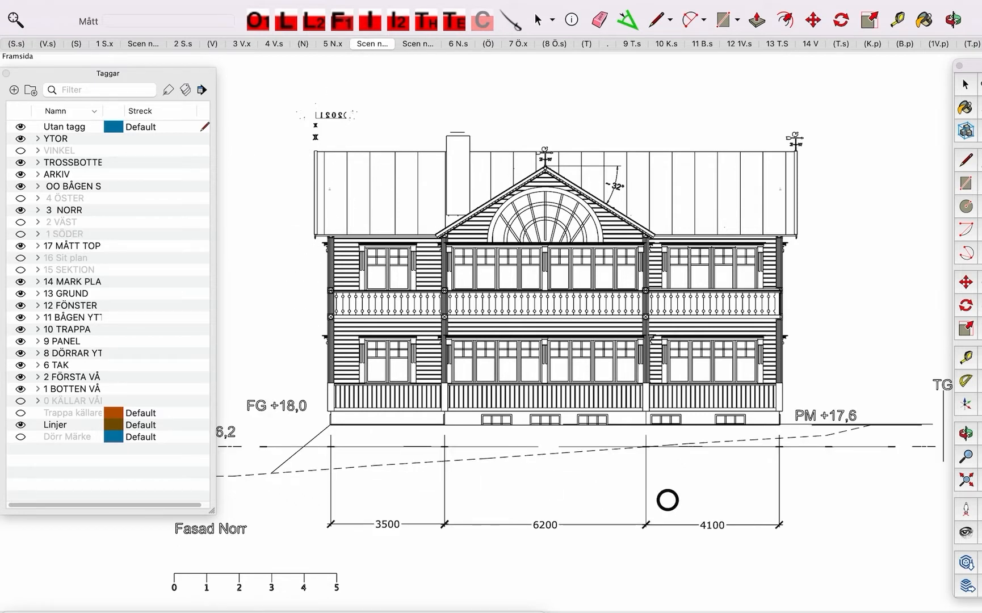